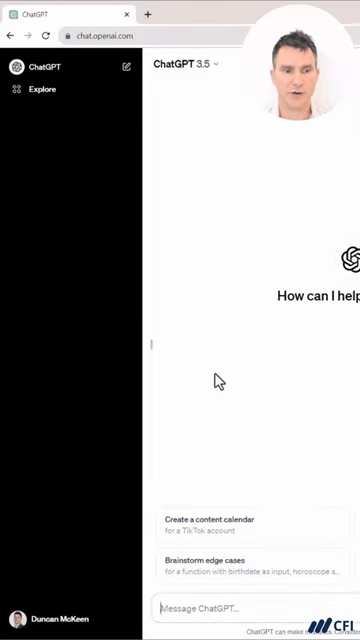
Ask ChatGPT for publicly listed companies comparable to Eli Lilly and review the returned list
type("Please come up with a list of public listed companies that are comparable to Eli Lilly.")
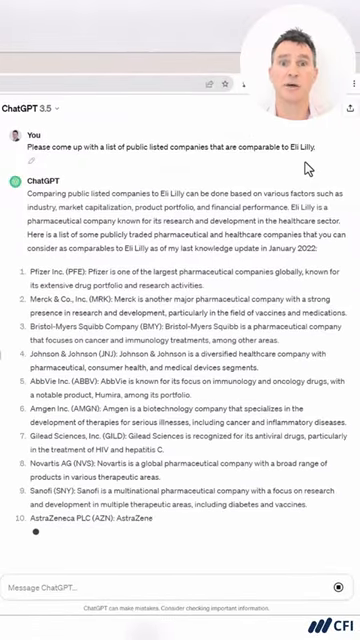
scroll("down", 3)
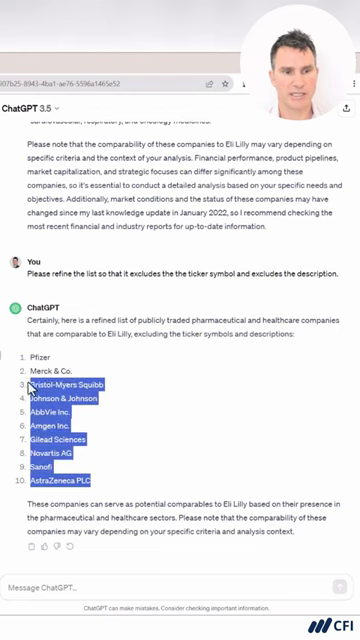
Copy the refined company names from ChatGPT and paste them down column B in Excel
key("Ctrl")
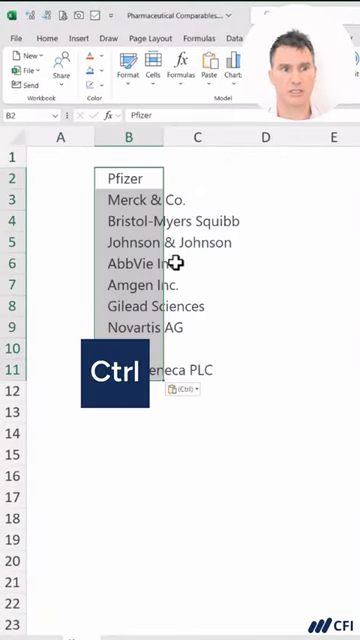
left_click(48, 36)
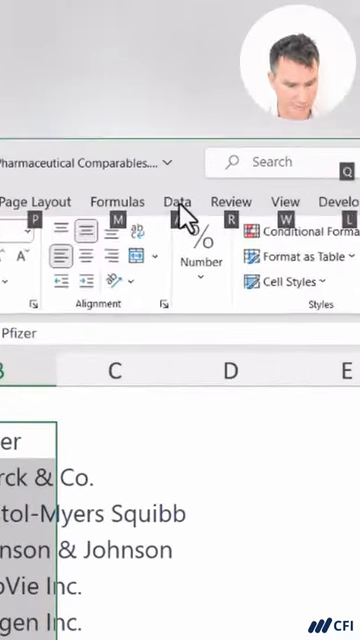
Convert the selected company names to the Stocks data type from the Data ribbon
left_click(176, 200)
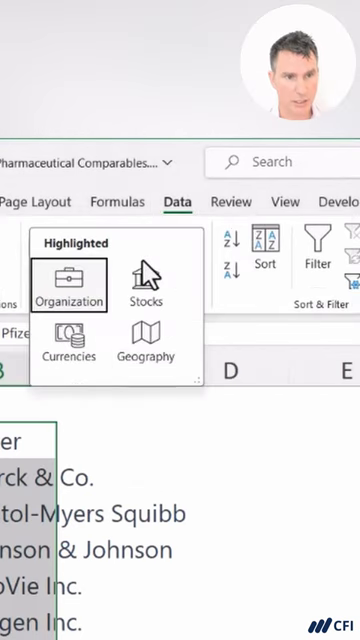
mouse_move(144, 284)
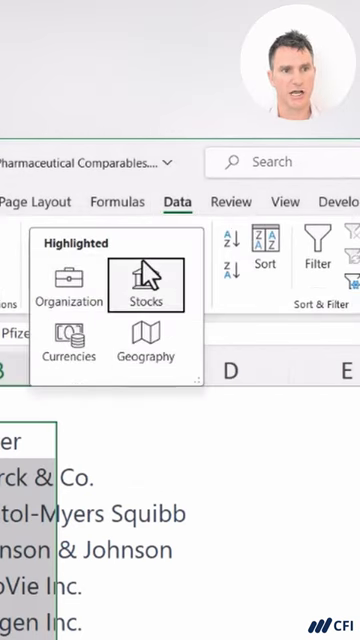
left_click(144, 284)
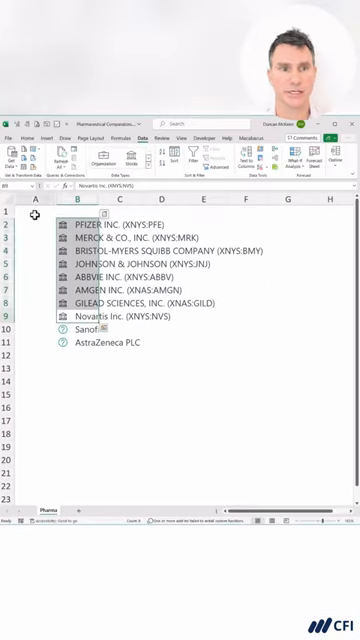
Match Sanofi to its Sanofi SA Nasdaq listing in the Data Selector pane
left_click(114, 330)
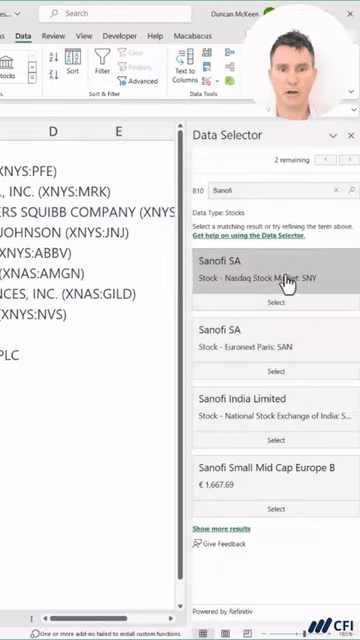
mouse_move(284, 492)
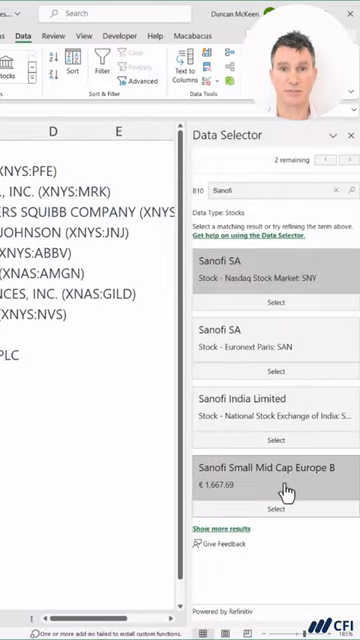
mouse_move(262, 284)
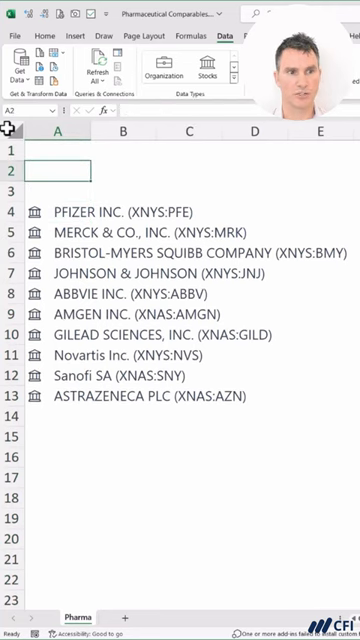
Move the company list to column A to make room for the four column headers
left_click(56, 212)
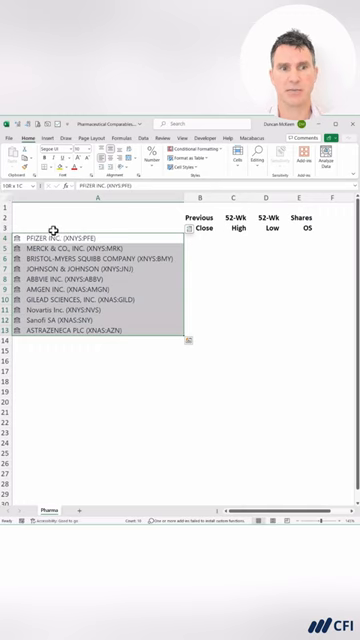
Insert Previous close, 52 week high, 52 week low and Shares outstanding fields for all ten companies
left_click(124, 182)
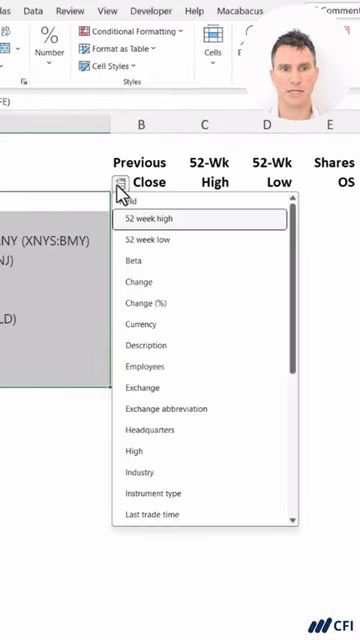
scroll("down", 3)
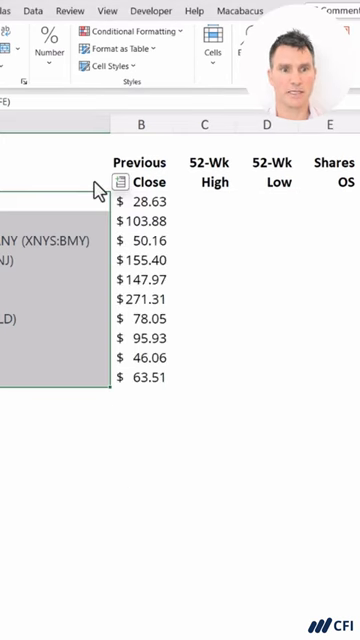
left_click(122, 184)
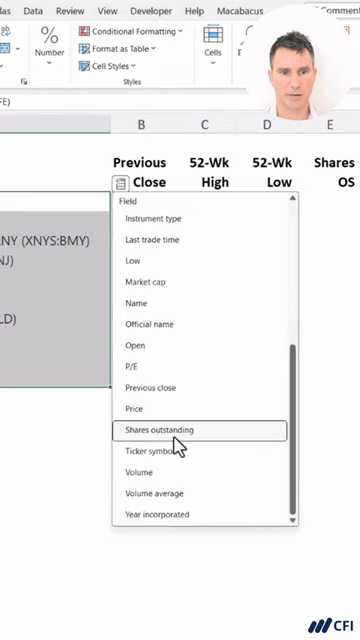
left_click(164, 428)
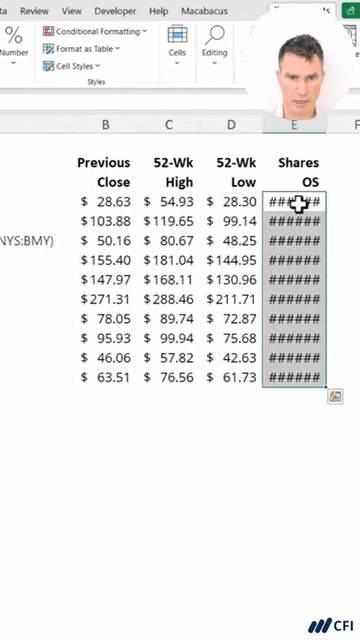